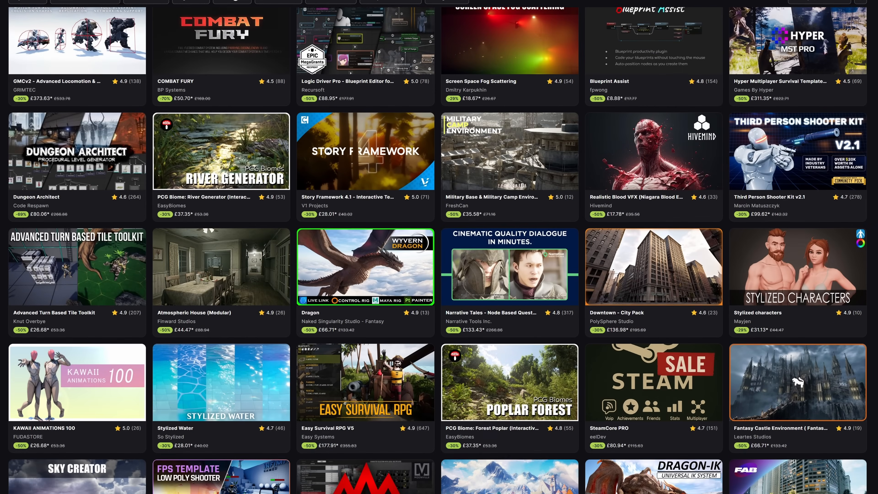
- Scroll the summer sale grid down to listings like School of Magic and Village Houses Environment
{"action": "scroll", "scroll_direction": "down", "scroll_amount": 3}
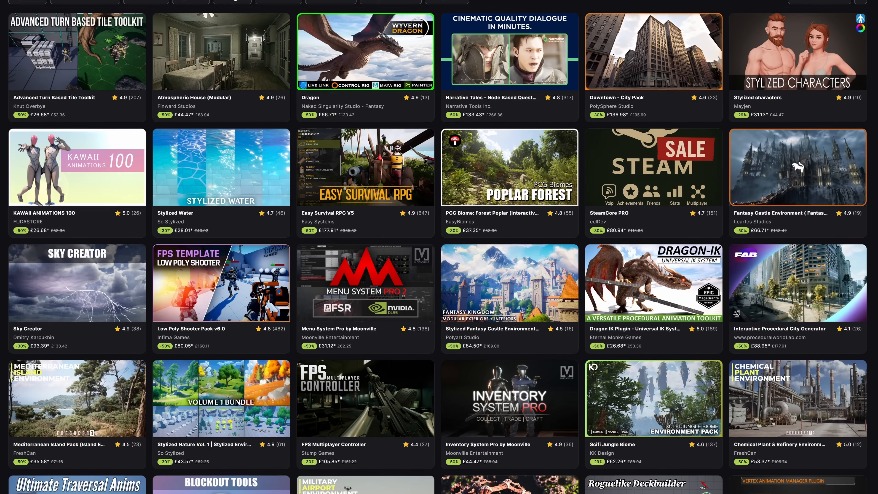
{"action": "scroll", "scroll_direction": "down", "scroll_amount": 3}
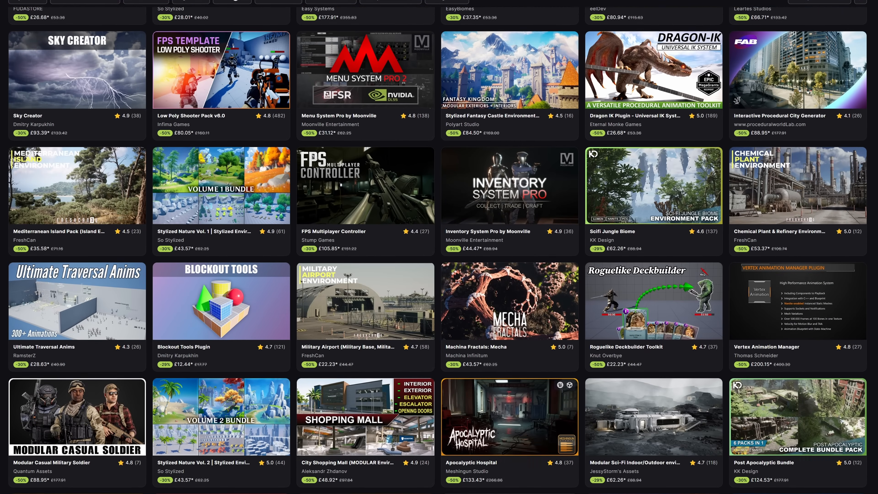
{"action": "scroll", "scroll_direction": "down", "scroll_amount": 3}
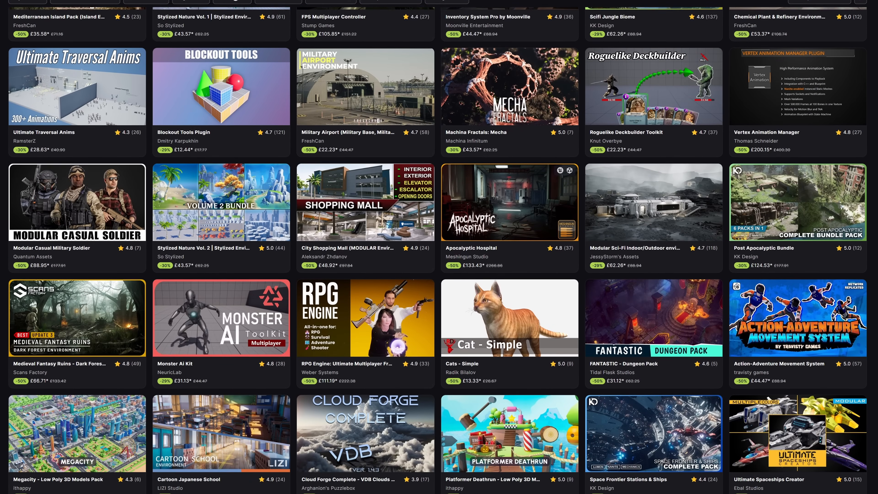
{"action": "scroll", "scroll_direction": "down", "scroll_amount": 3}
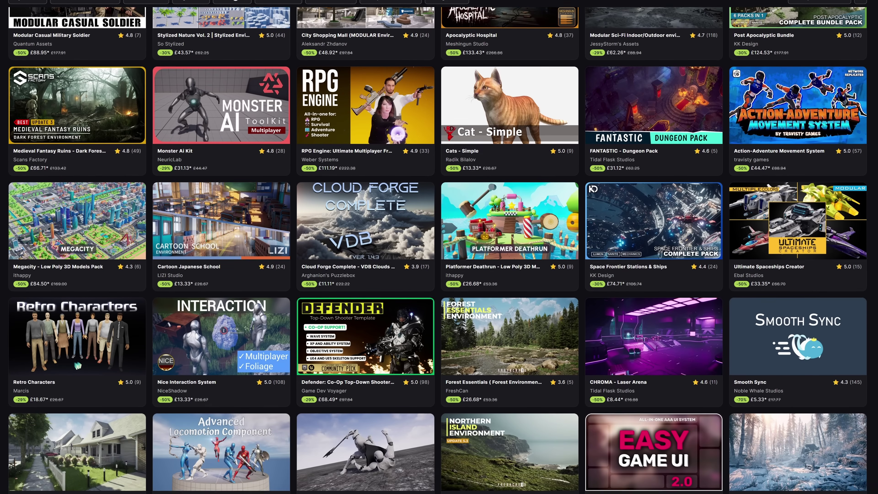
{"action": "scroll", "scroll_direction": "down", "scroll_amount": 3}
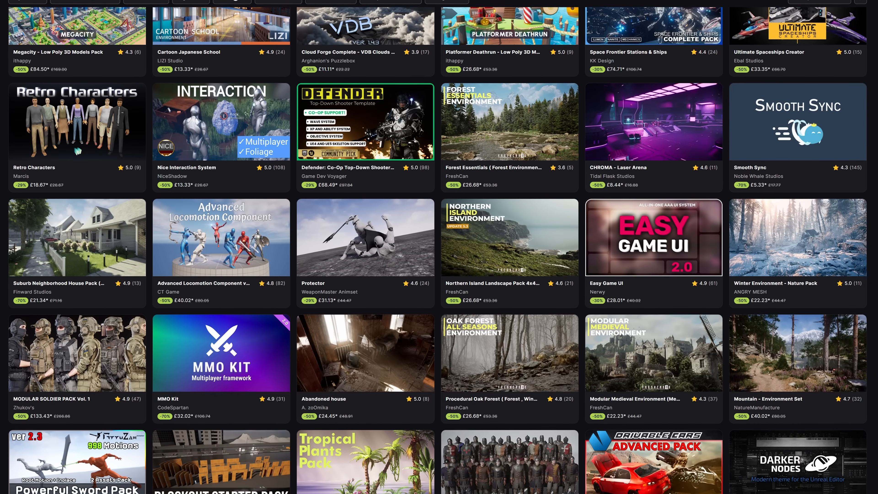
{"action": "scroll", "scroll_direction": "down", "scroll_amount": 3}
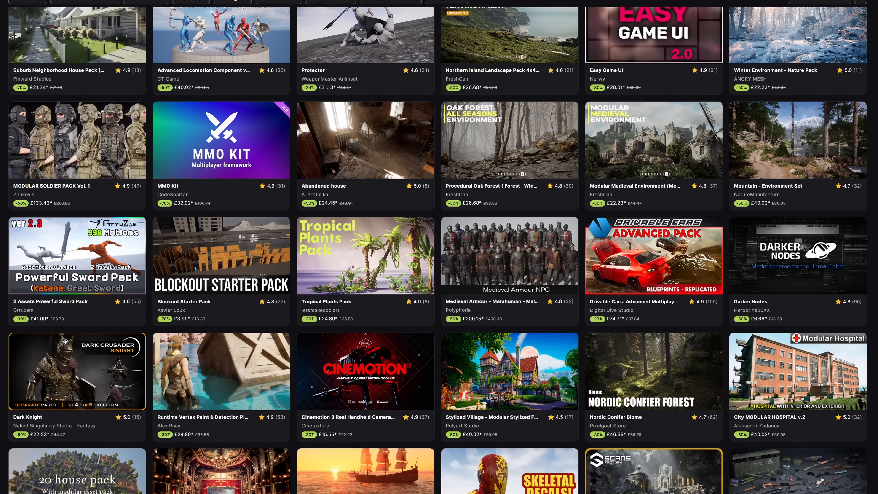
{"action": "scroll", "scroll_direction": "down", "scroll_amount": 3}
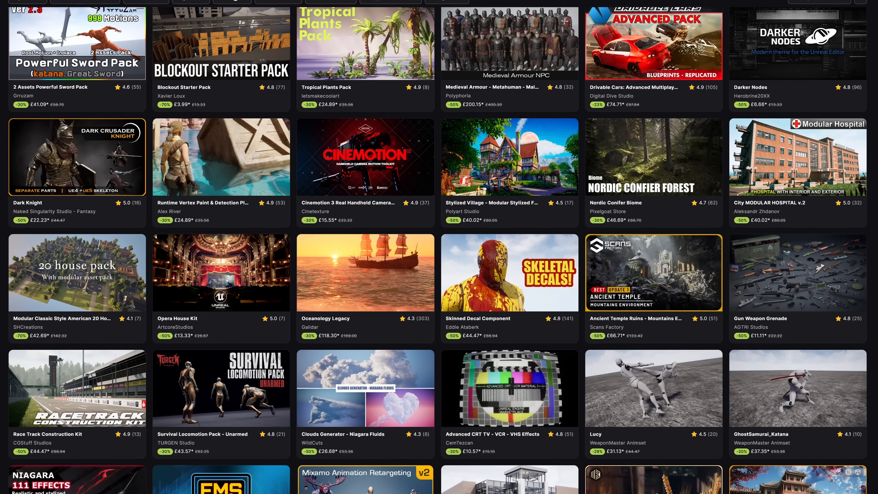
{"action": "scroll", "scroll_direction": "down", "scroll_amount": 3}
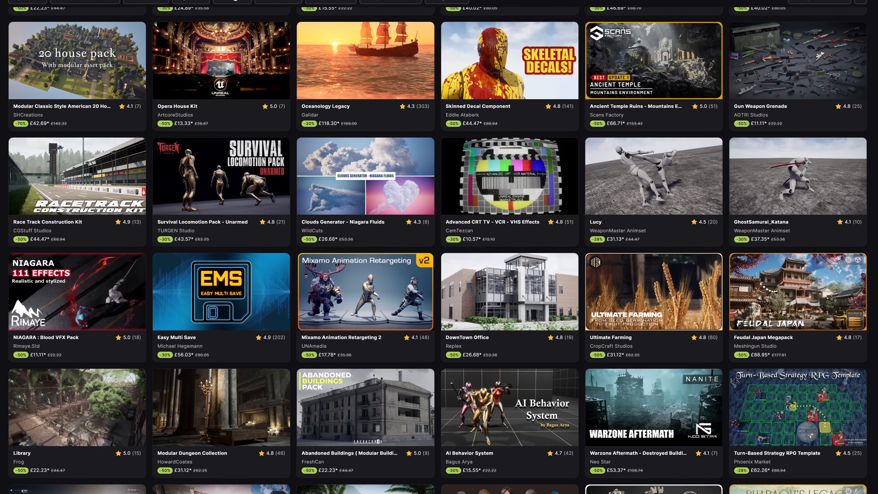
{"action": "scroll", "scroll_direction": "down", "scroll_amount": 3}
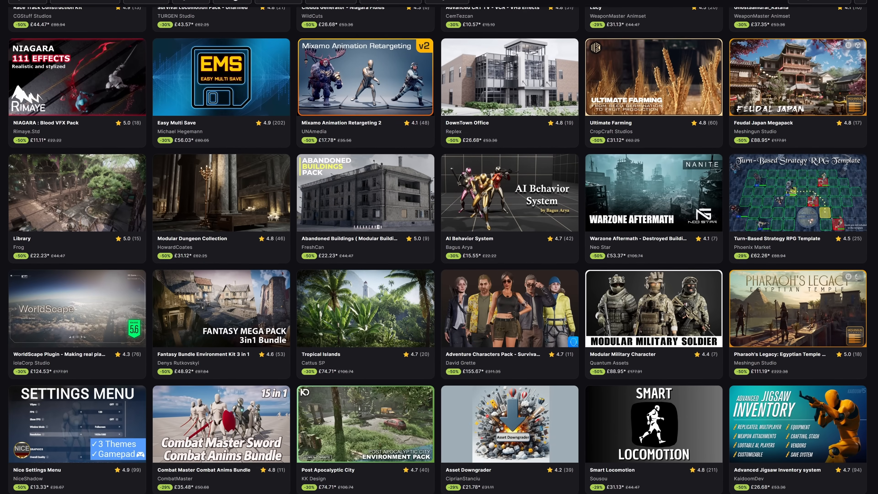
{"action": "scroll", "scroll_direction": "down", "scroll_amount": 3}
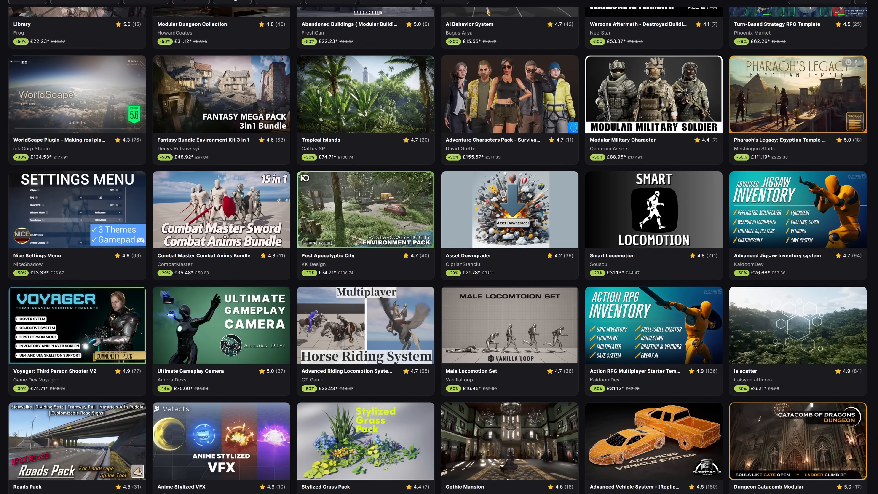
{"action": "scroll", "scroll_direction": "down", "scroll_amount": 3}
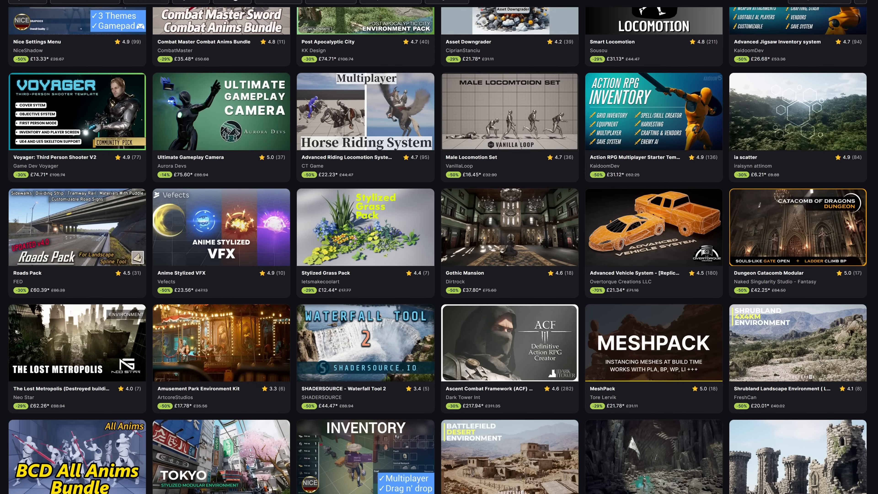
{"action": "scroll", "scroll_direction": "down", "scroll_amount": 3}
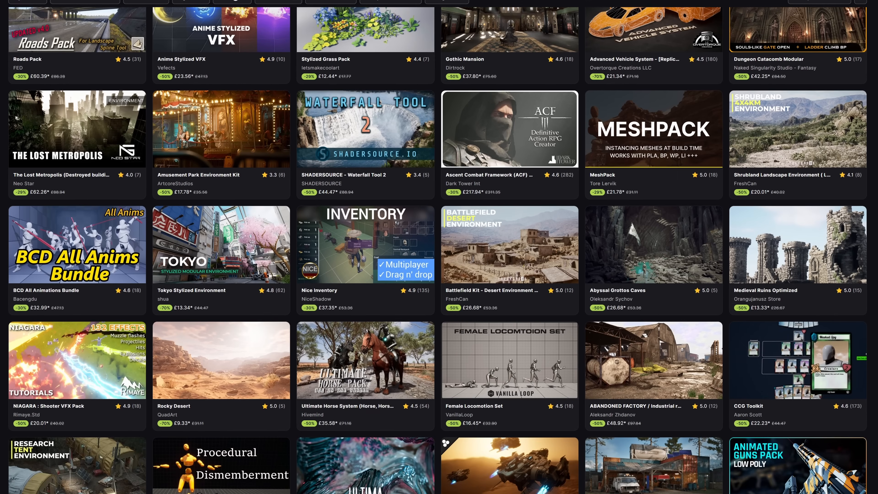
{"action": "scroll", "scroll_direction": "down", "scroll_amount": 3}
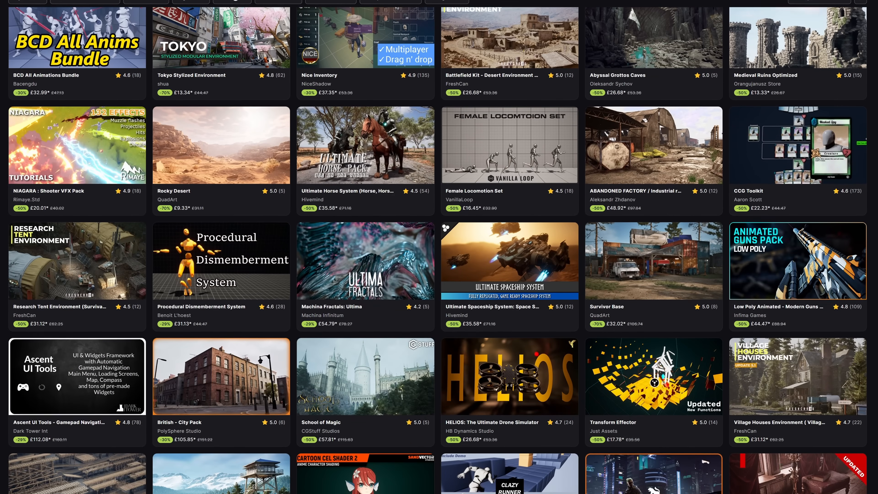
{"action": "scroll", "scroll_direction": "down", "scroll_amount": 3}
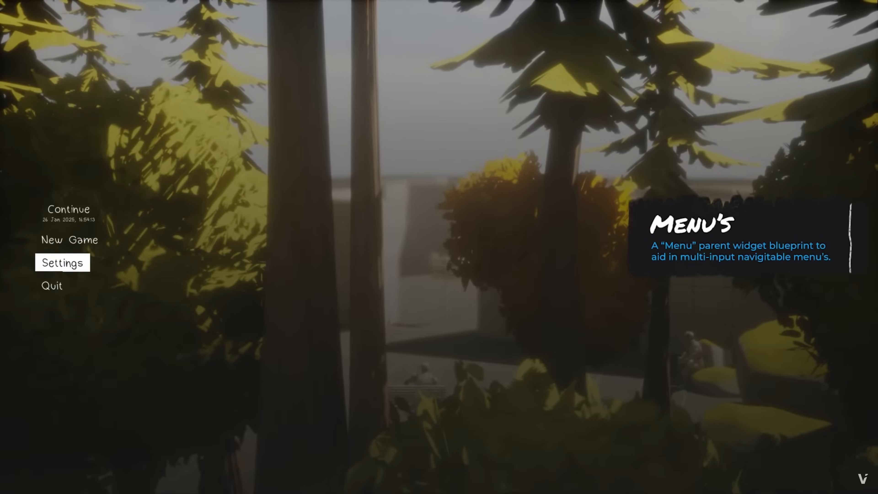
- Play through the Story Framework demo's quick-inventory, journaling and NPC dialogue sections
{"action": "left_click", "coordinate": [62, 262]}
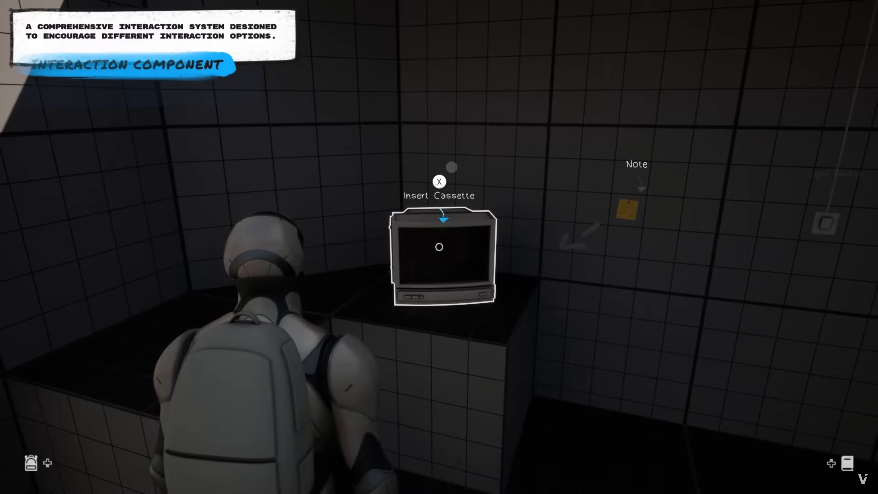
{"action": "key", "text": "x"}
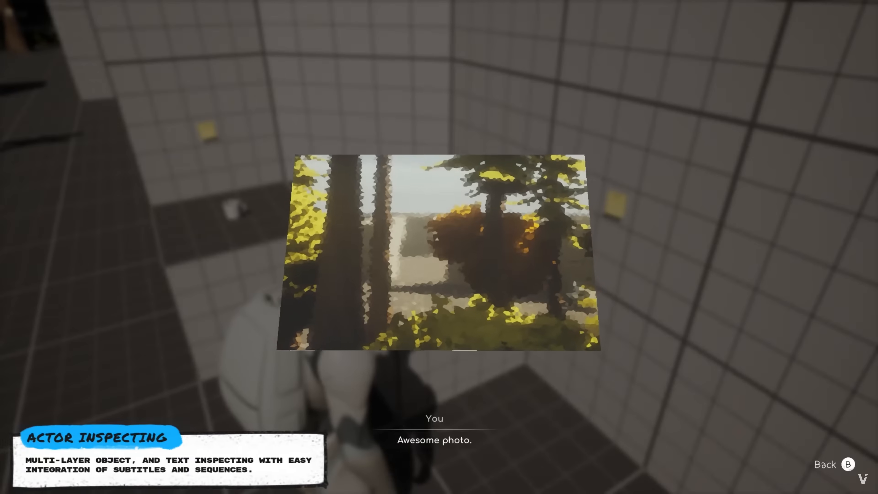
{"action": "key", "text": "b"}
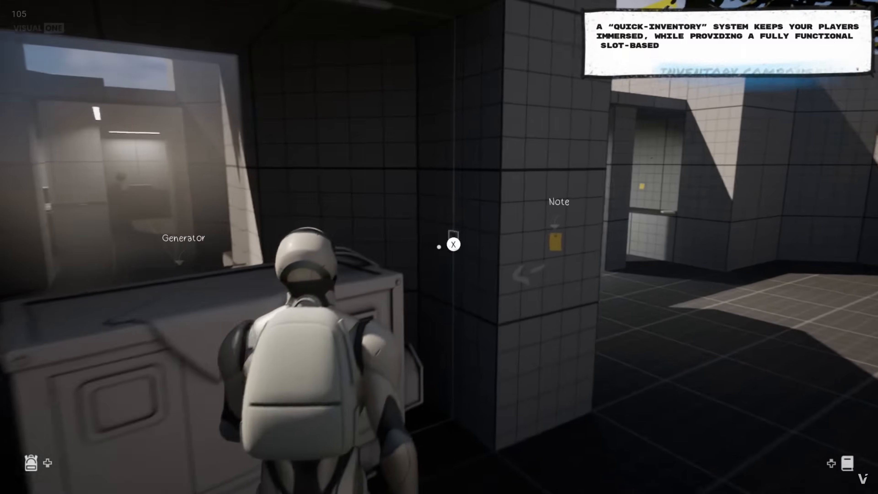
{"action": "mouse_move", "coordinate": [439, 247]}
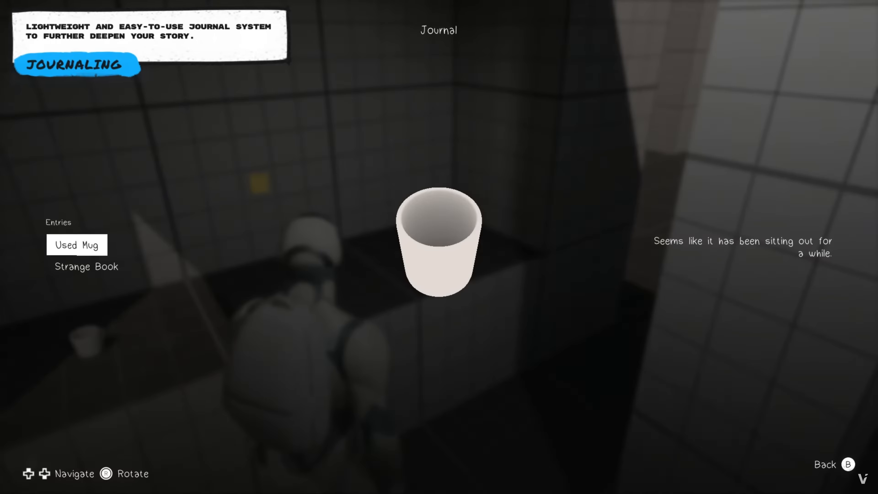
{"action": "left_click", "coordinate": [86, 266]}
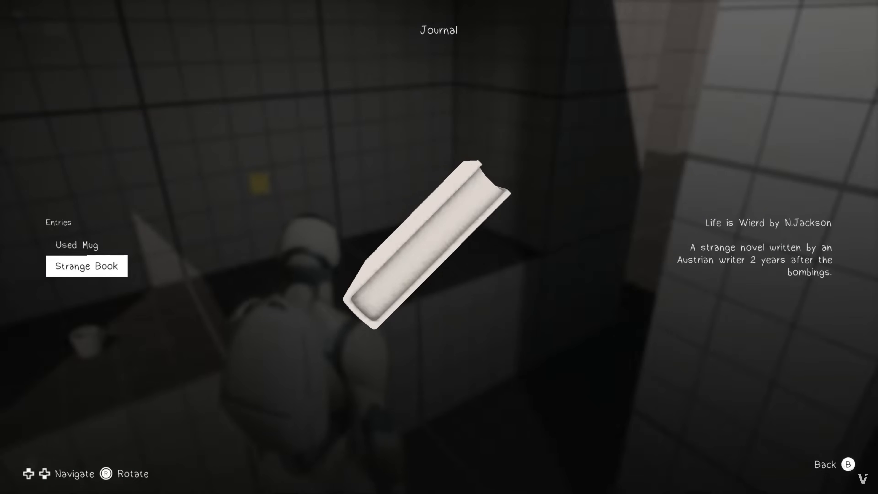
- Advance the demo to the Task Queue showcase with the generator-fixing objective
{"action": "key", "text": "b"}
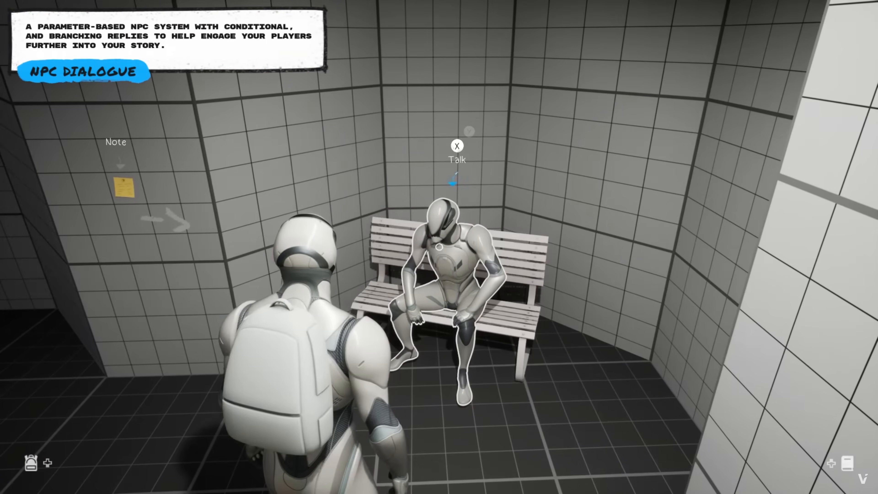
{"action": "key", "text": "x"}
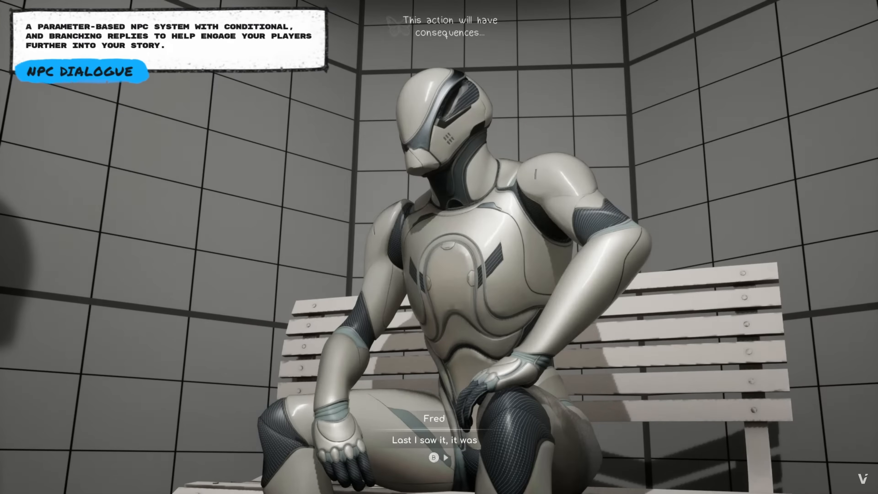
{"action": "left_click", "coordinate": [443, 458]}
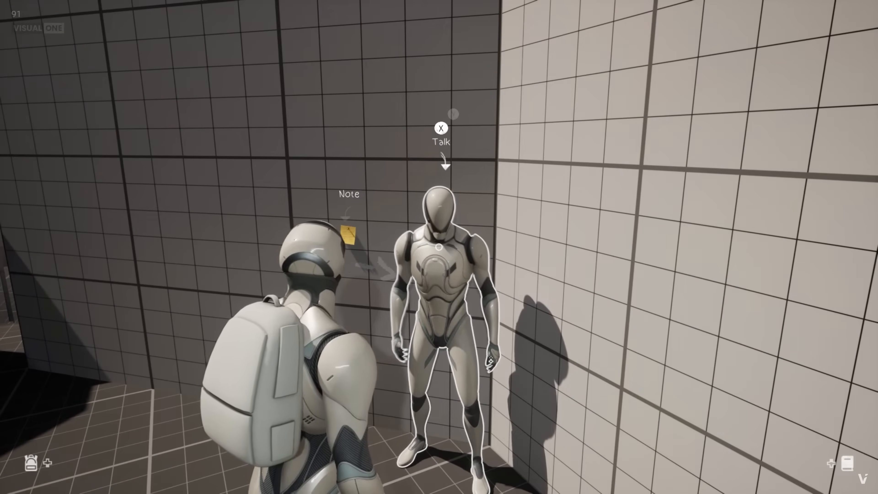
{"action": "key", "text": "x"}
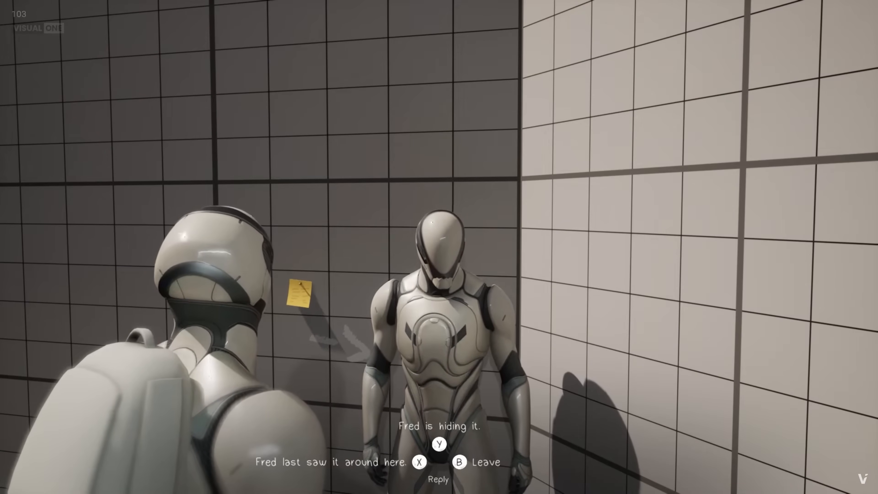
{"action": "key", "text": "x"}
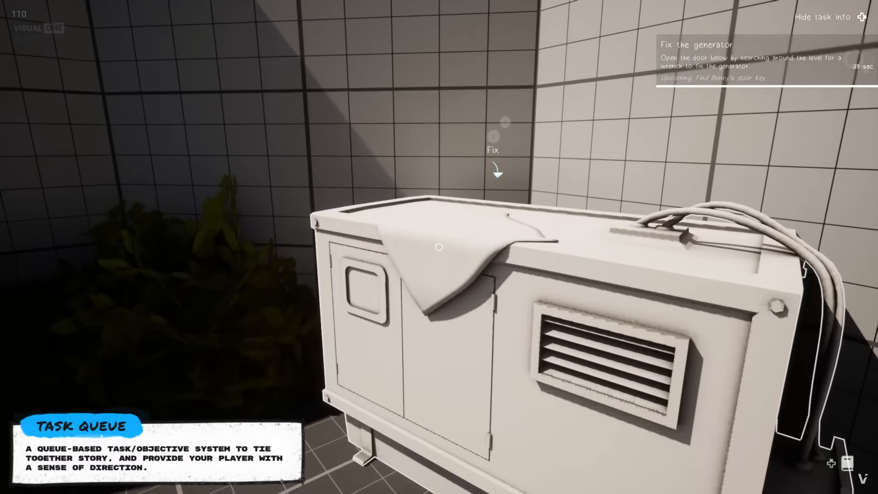
{"action": "mouse_move", "coordinate": [439, 247]}
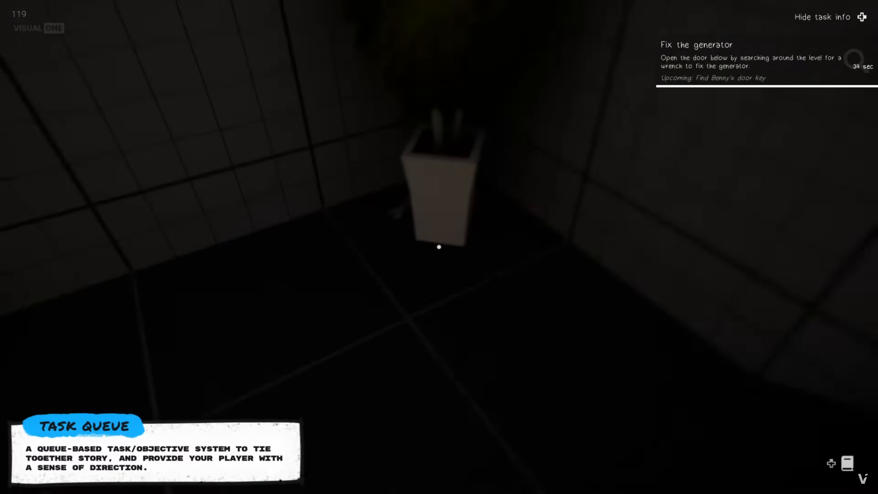
{"action": "mouse_move", "coordinate": [439, 247]}
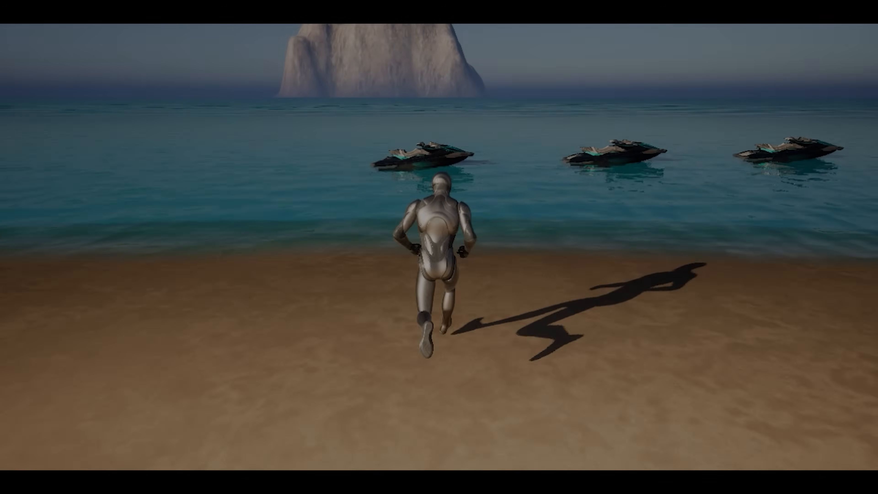
- Move forward in the jet-ski demo before the BoatSpawner's AI boat data appears
{"action": "key", "text": "w"}
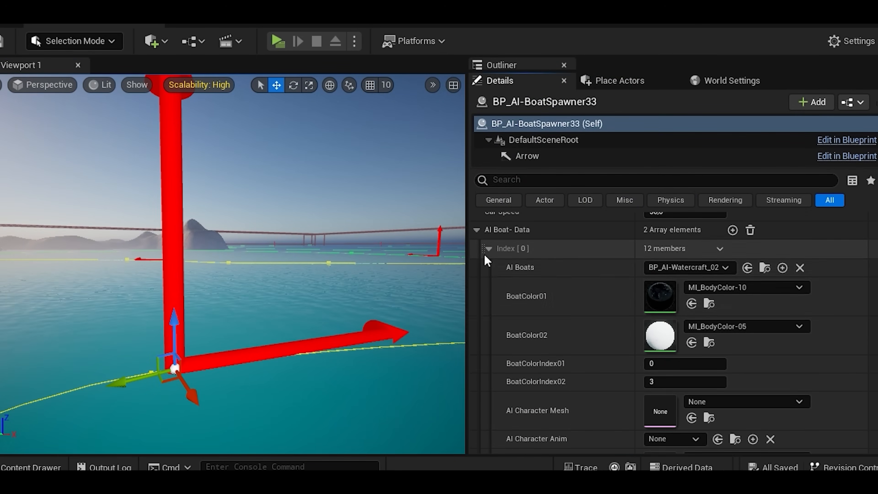
- Review the BoatSpawner Details, then select BP_AI-RaceBoatSpawner showing lane width 500.0 and no road
{"action": "scroll", "scroll_direction": "down", "scroll_amount": 3}
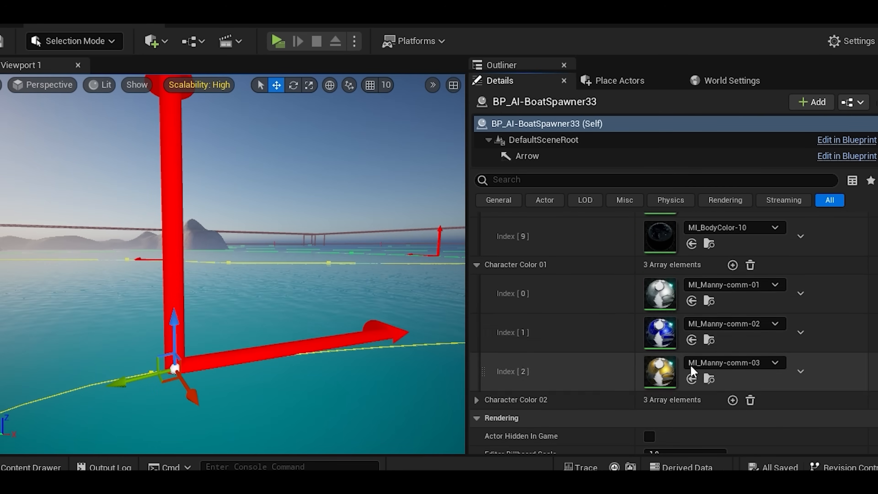
{"action": "scroll", "scroll_direction": "up", "scroll_amount": 3}
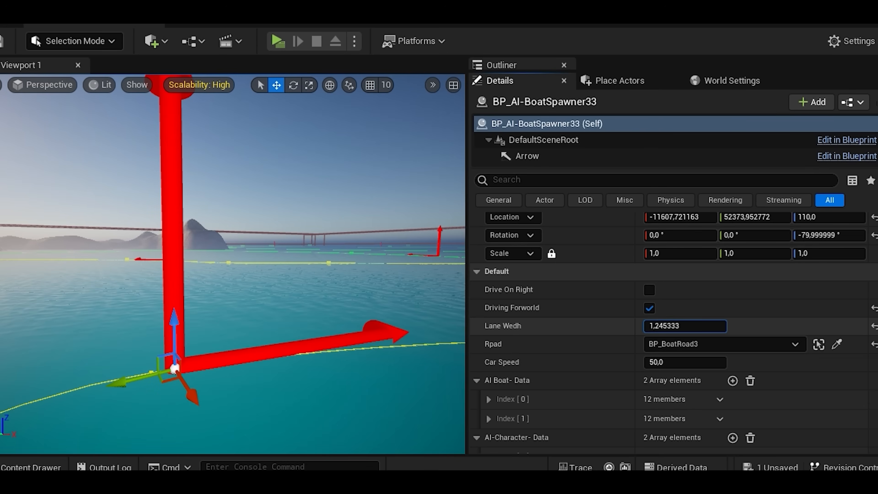
{"action": "left_click", "coordinate": [276, 40]}
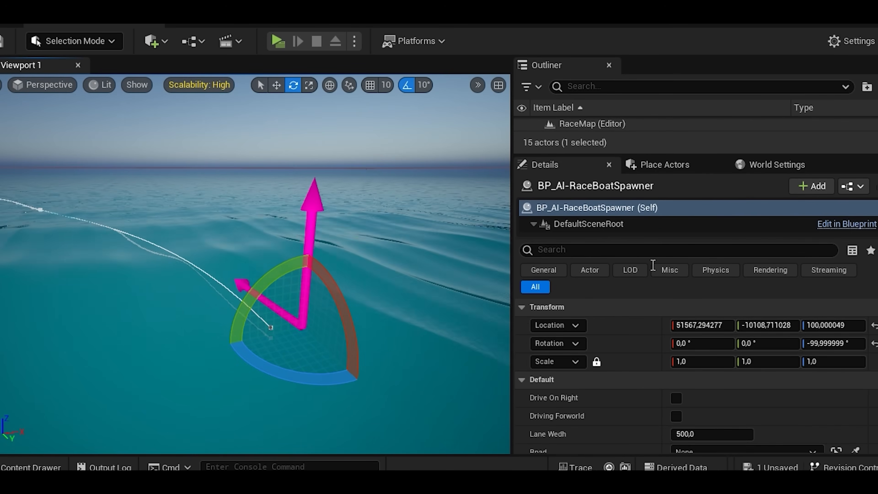
- Select BP_BoatRoad-Race01 in the Outliner to show the race path from above
{"action": "left_click", "coordinate": [676, 351]}
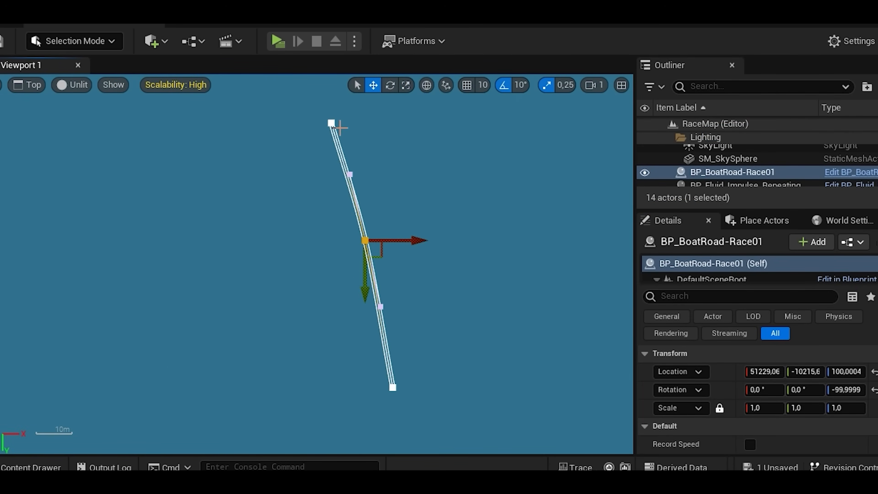
- Select a spline point on BP_BoatRoad-Race01 and switch to the rotate tool
{"action": "scroll", "scroll_direction": "down", "scroll_amount": 3}
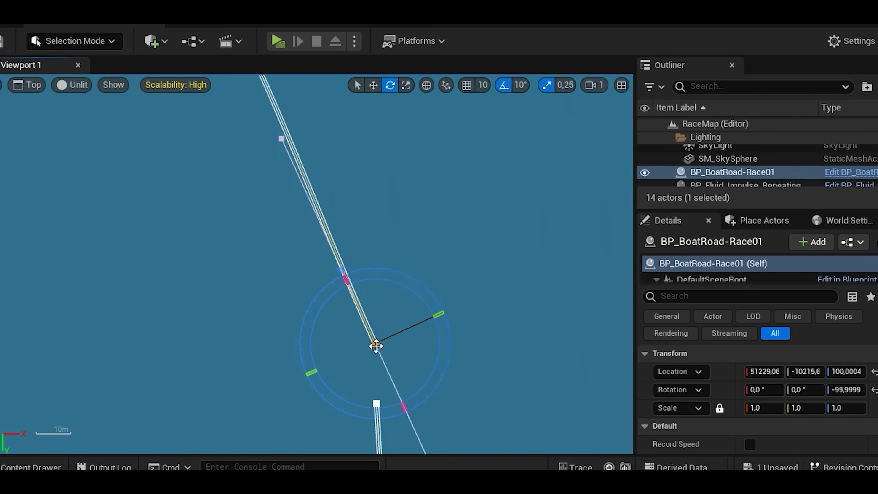
{"action": "left_click", "coordinate": [27, 85]}
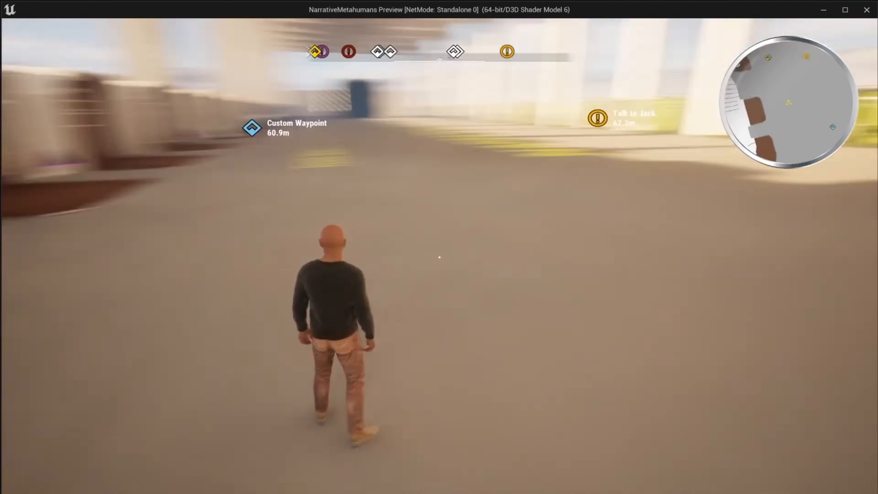
- Walk the character forward to the Navigation Markers and Overrides display boards
{"action": "key", "text": "w"}
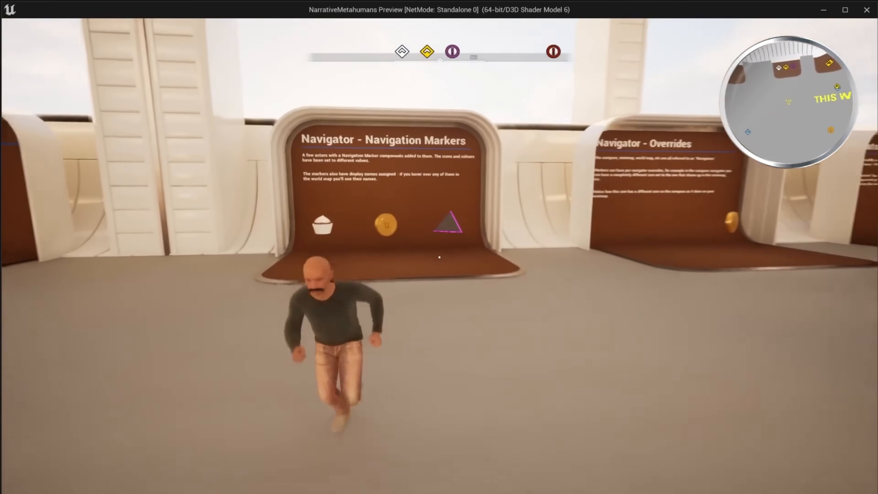
{"action": "key", "text": "w"}
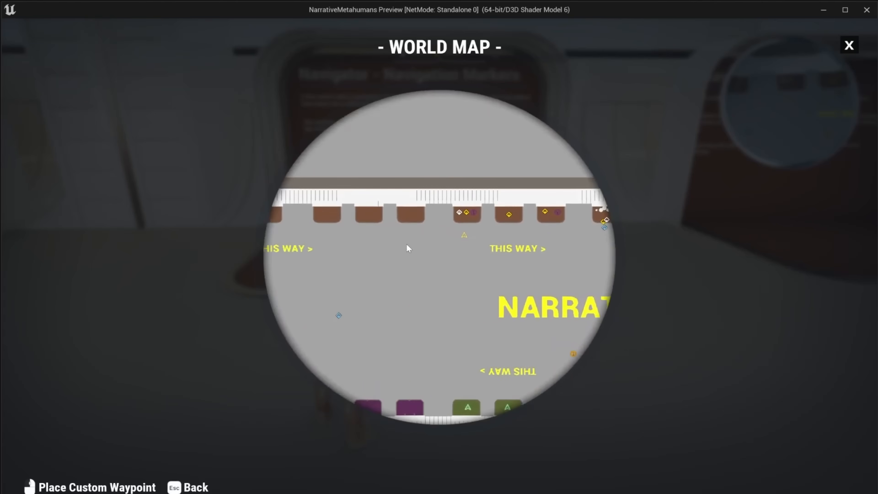
{"action": "mouse_move", "coordinate": [849, 44]}
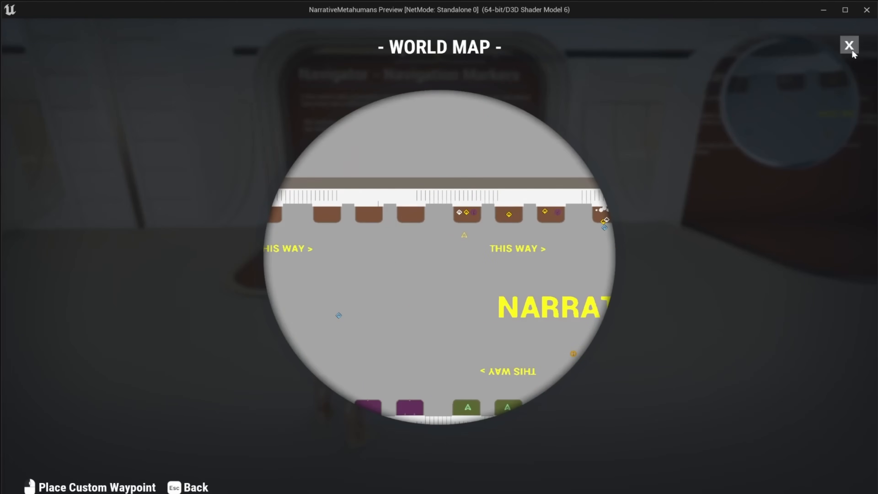
- Show the World Map and pan it to the Narrative City location
{"action": "left_click", "coordinate": [847, 45]}
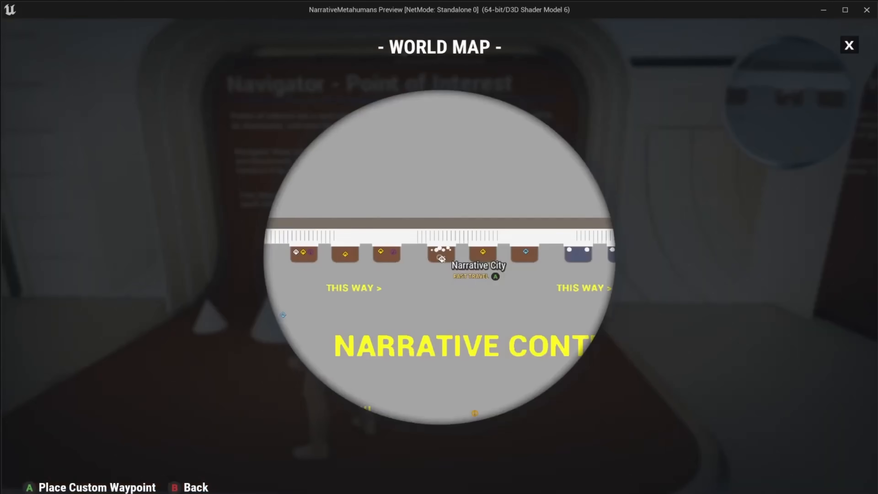
{"action": "left_click", "coordinate": [849, 45]}
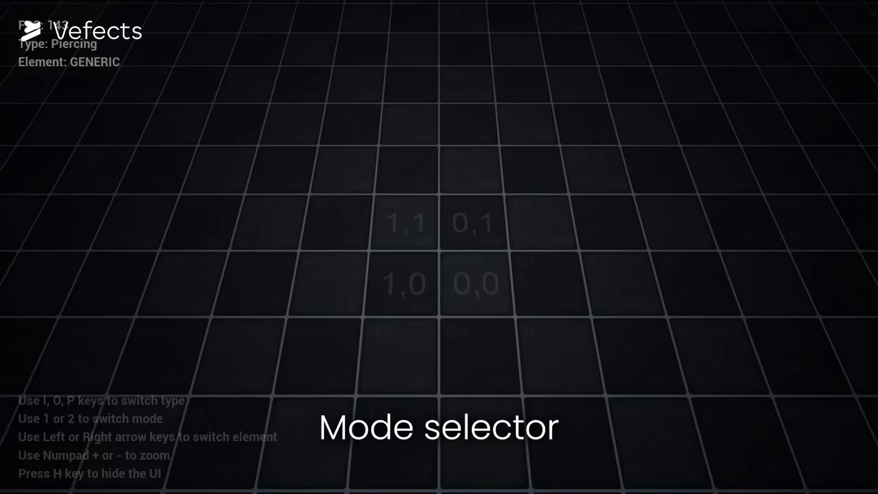
- View NS_WaterMagic_Cast's Pentacle, Energy_Center and Sparkles emitters beside the magic-circle preview
{"action": "key", "text": "Right"}
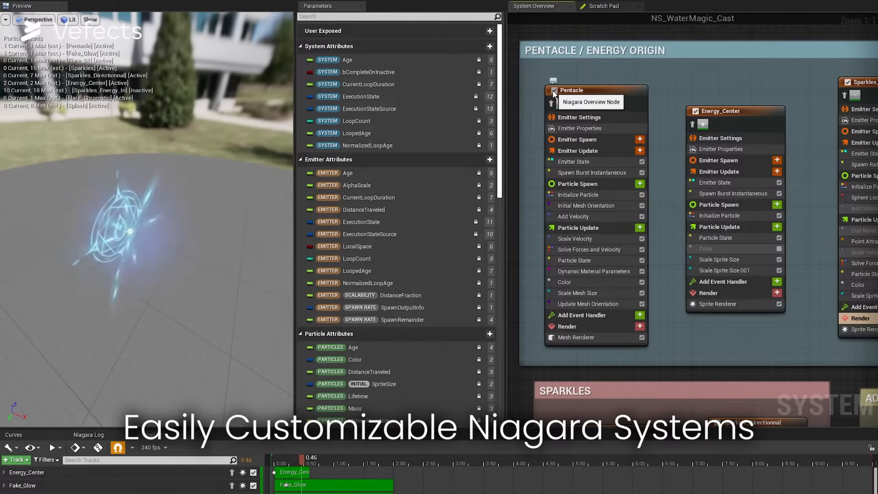
{"action": "left_click", "coordinate": [552, 91]}
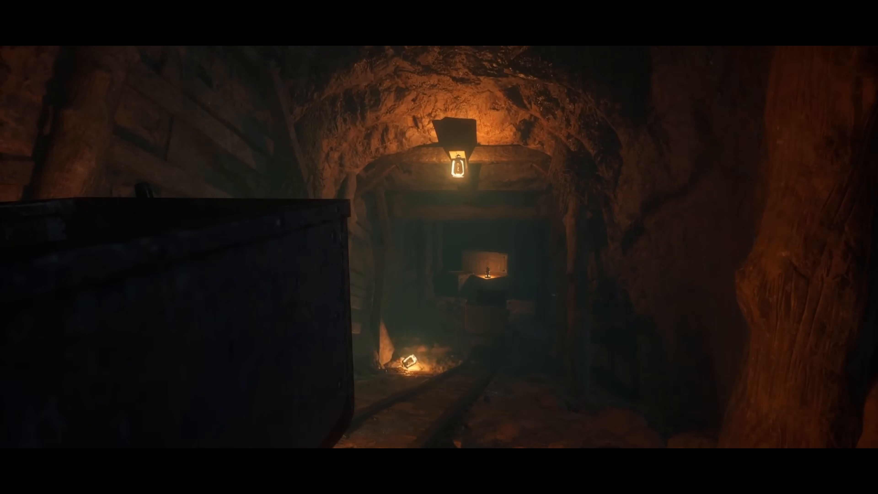
{"action": "mouse_move", "coordinate": [439, 247]}
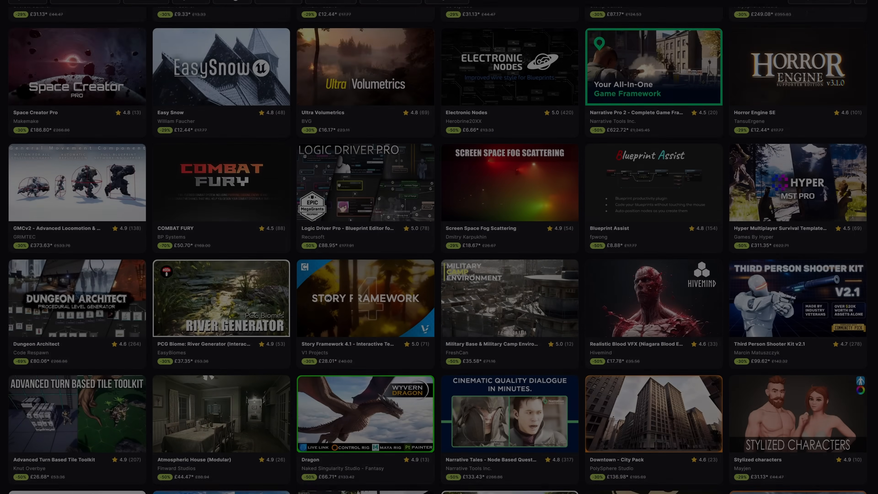
- Scroll the sale grid down to SICKA MANSION, Modular House and The Medieval Mega Bundle
{"action": "scroll", "scroll_direction": "down", "scroll_amount": 3}
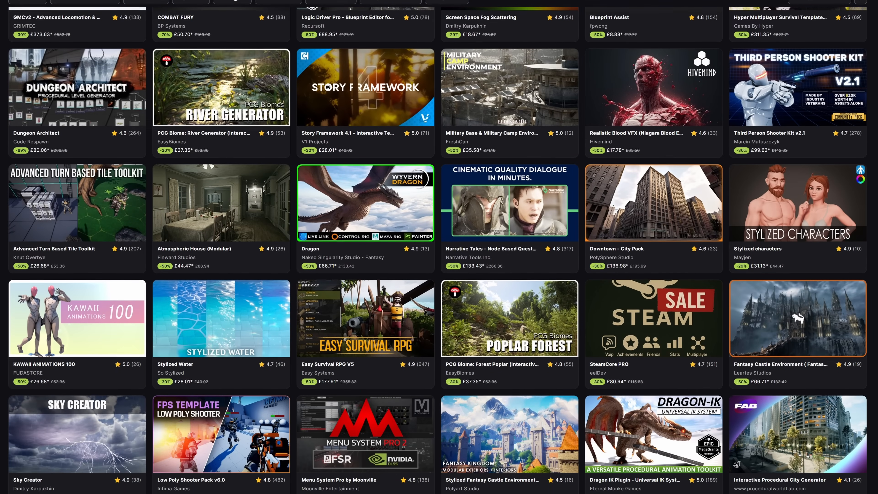
{"action": "scroll", "scroll_direction": "down", "scroll_amount": 3}
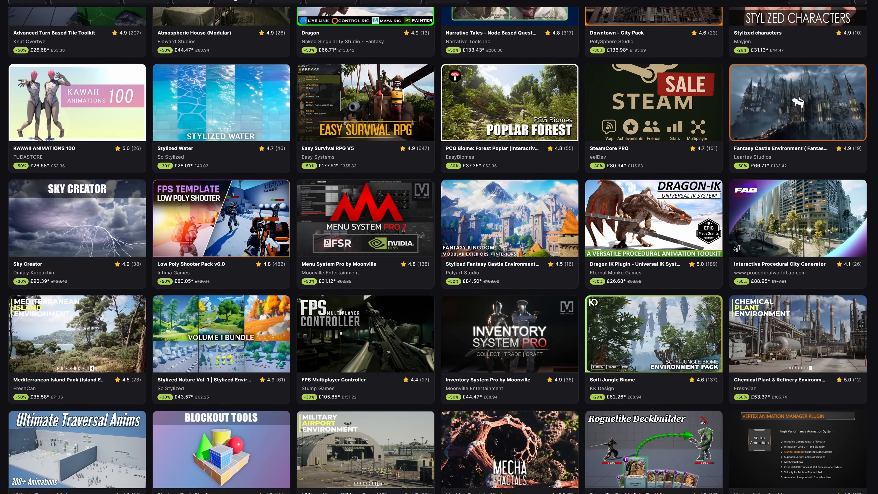
{"action": "scroll", "scroll_direction": "down", "scroll_amount": 3}
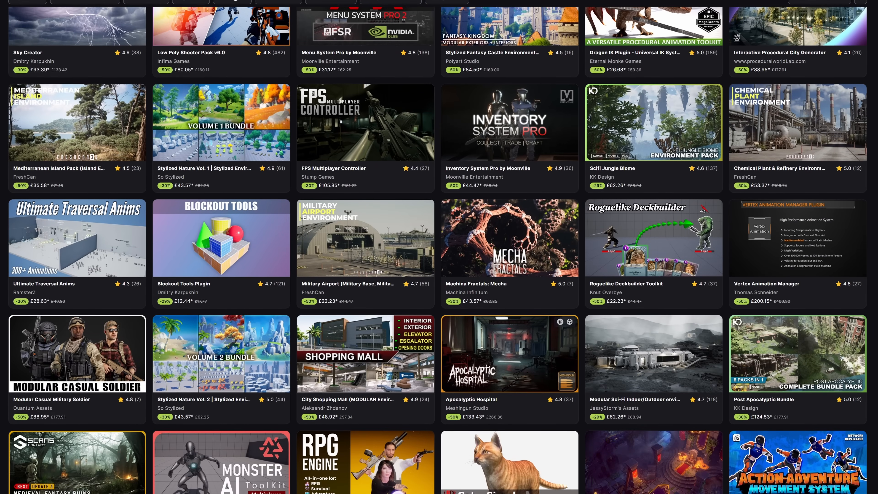
{"action": "scroll", "scroll_direction": "down", "scroll_amount": 3}
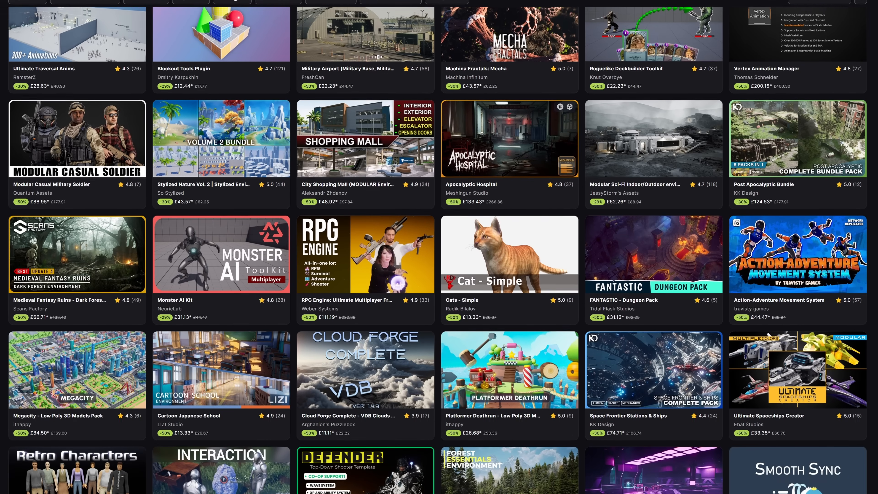
{"action": "scroll", "scroll_direction": "down", "scroll_amount": 3}
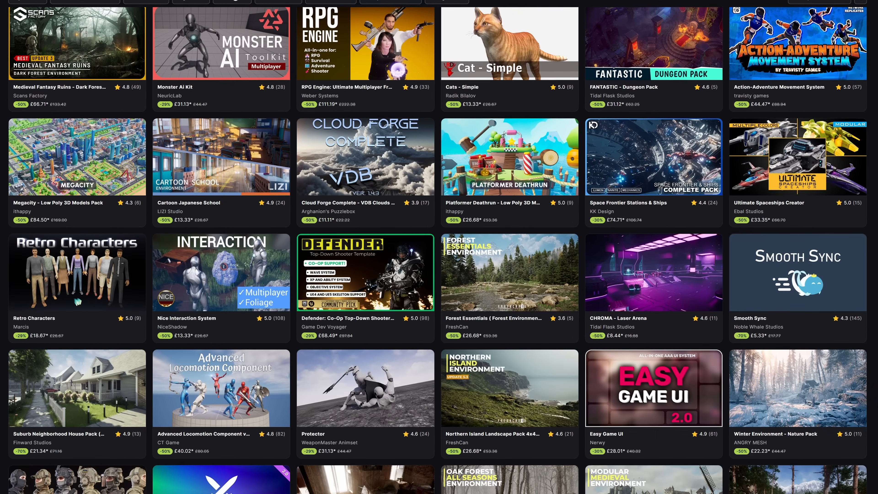
{"action": "scroll", "scroll_direction": "down", "scroll_amount": 3}
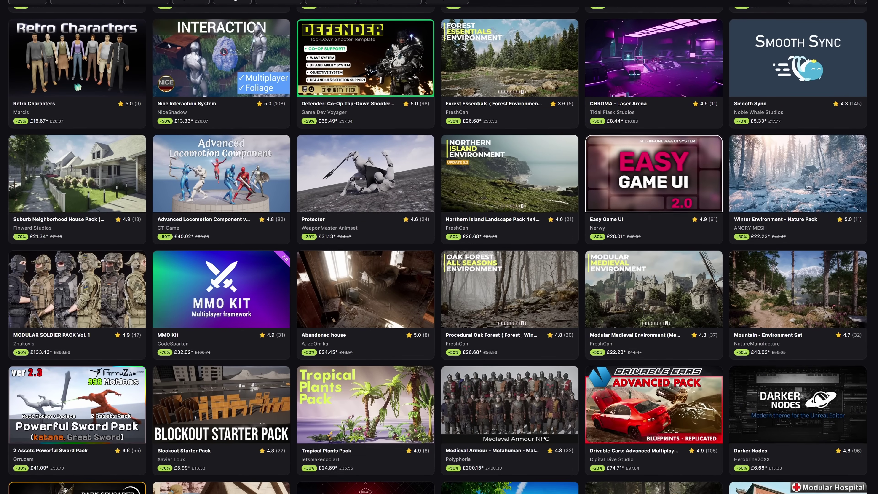
{"action": "scroll", "scroll_direction": "down", "scroll_amount": 3}
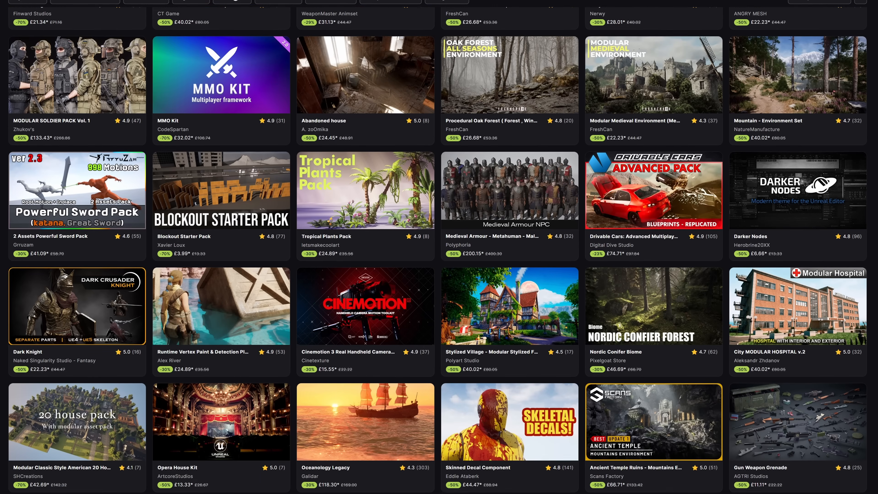
{"action": "scroll", "scroll_direction": "down", "scroll_amount": 3}
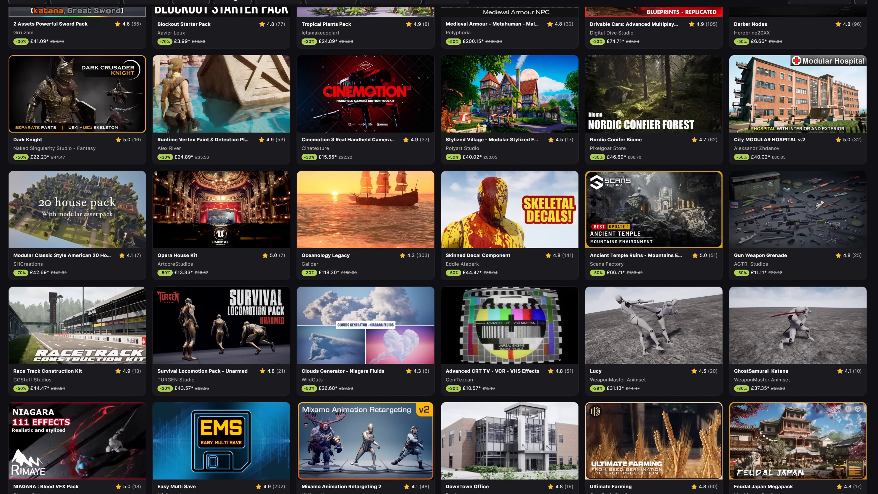
{"action": "scroll", "scroll_direction": "down", "scroll_amount": 3}
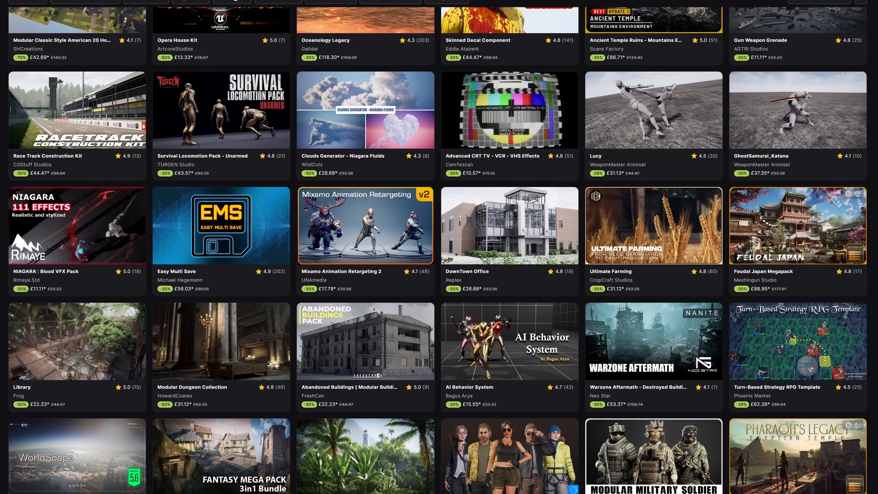
{"action": "scroll", "scroll_direction": "down", "scroll_amount": 3}
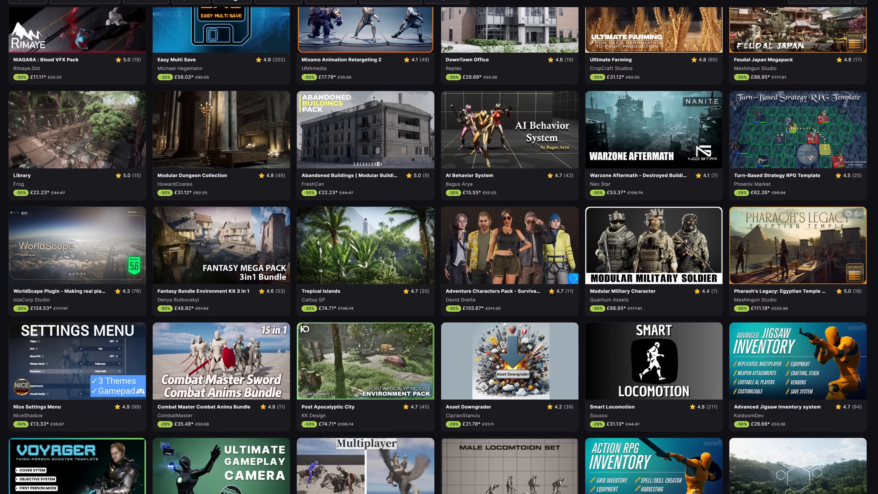
{"action": "scroll", "scroll_direction": "down", "scroll_amount": 3}
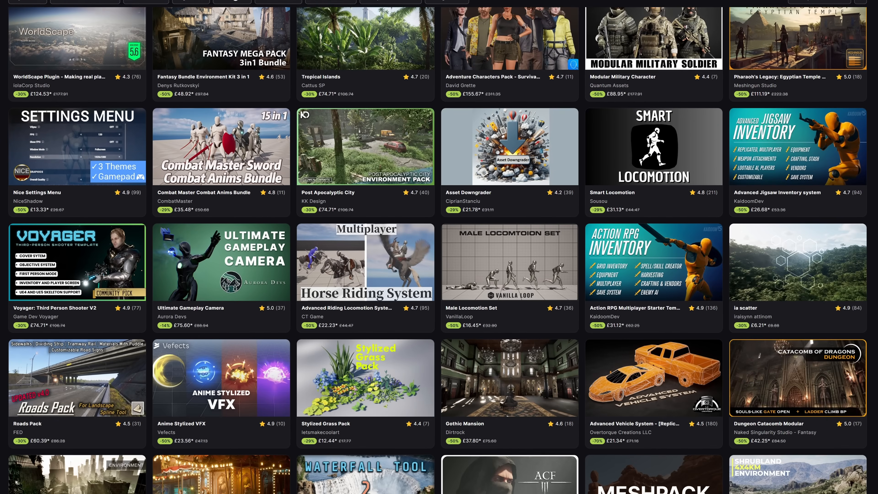
{"action": "scroll", "scroll_direction": "down", "scroll_amount": 3}
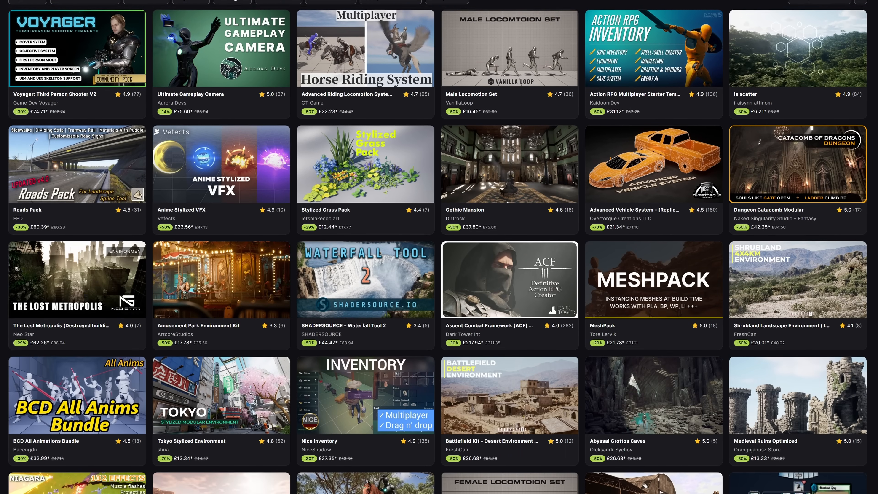
{"action": "scroll", "scroll_direction": "down", "scroll_amount": 3}
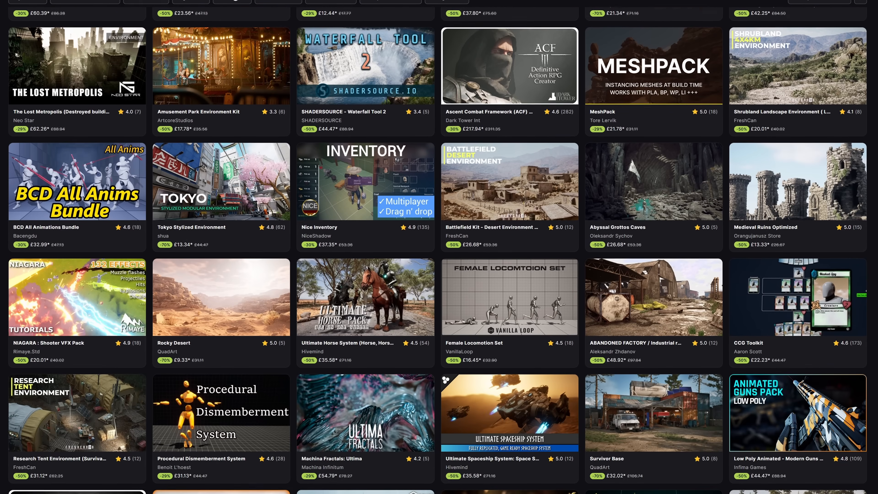
{"action": "scroll", "scroll_direction": "down", "scroll_amount": 3}
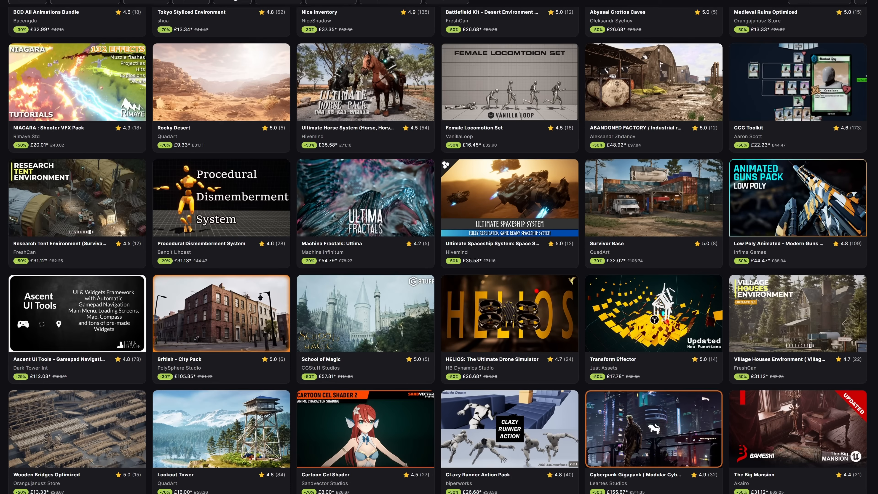
{"action": "scroll", "scroll_direction": "down", "scroll_amount": 3}
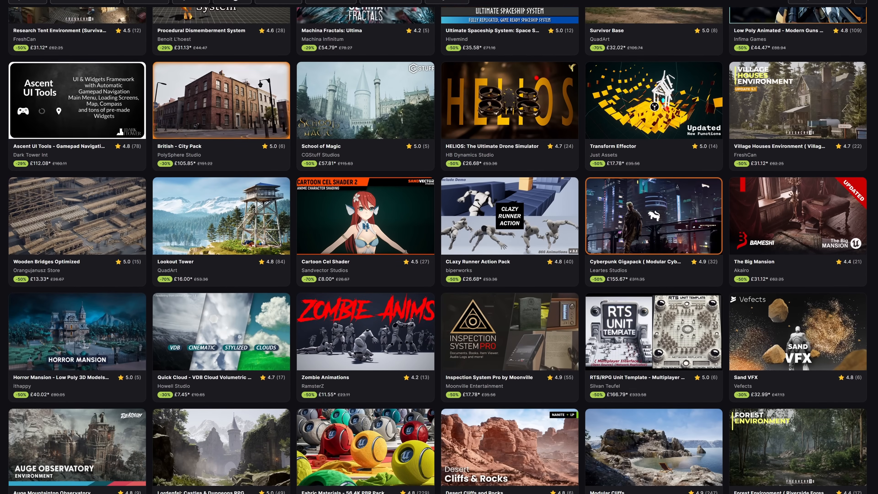
{"action": "scroll", "scroll_direction": "down", "scroll_amount": 3}
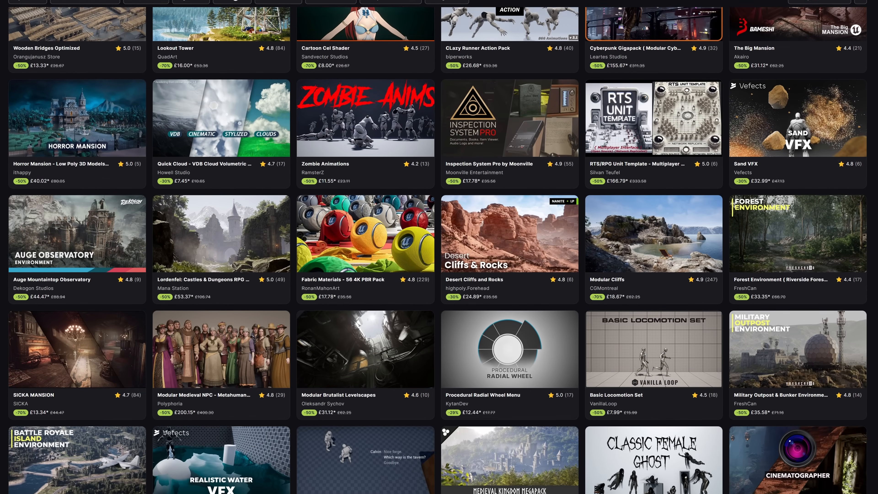
{"action": "scroll", "scroll_direction": "down", "scroll_amount": 3}
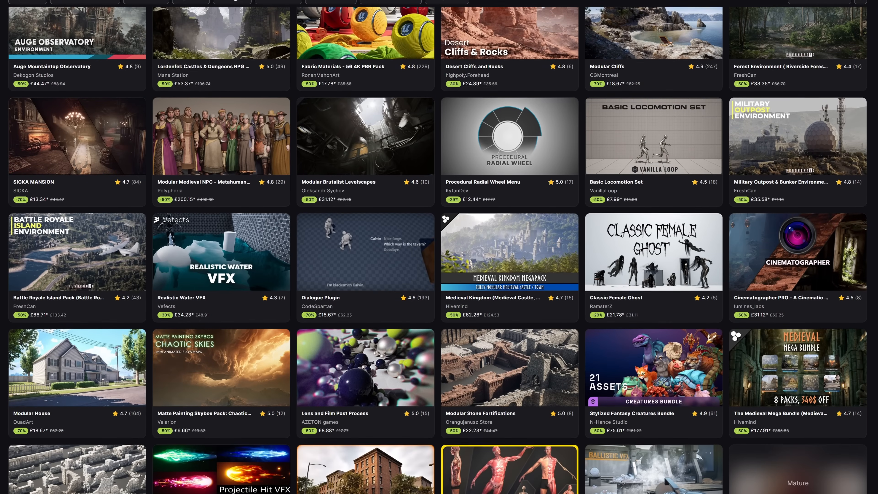